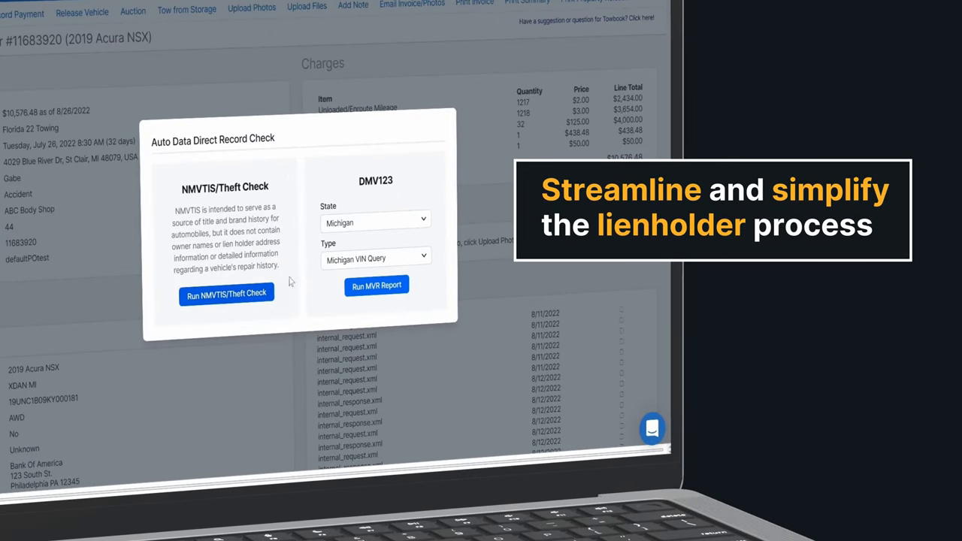
- Choose the DMV query state and start a certified impound letter with an NMVTIS/theft check
click(376, 223)
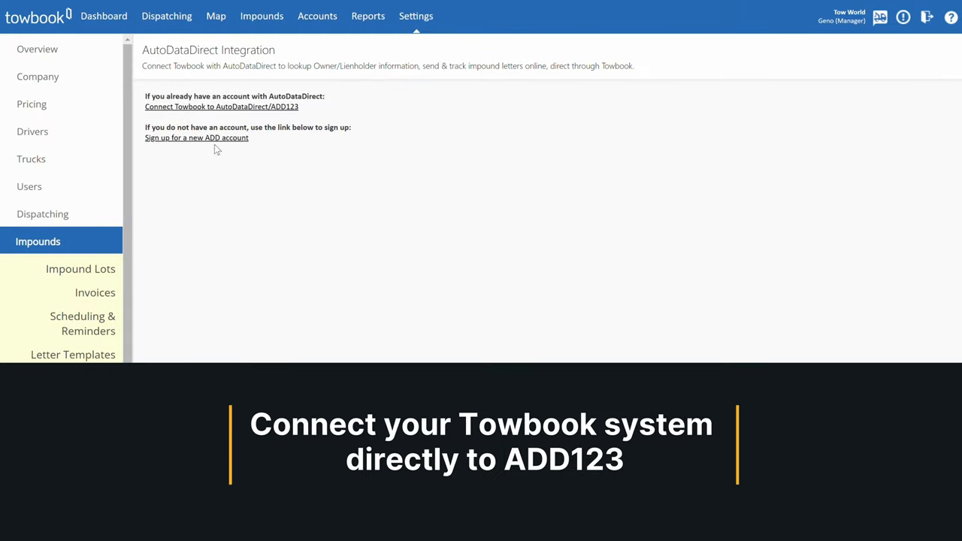
click(221, 105)
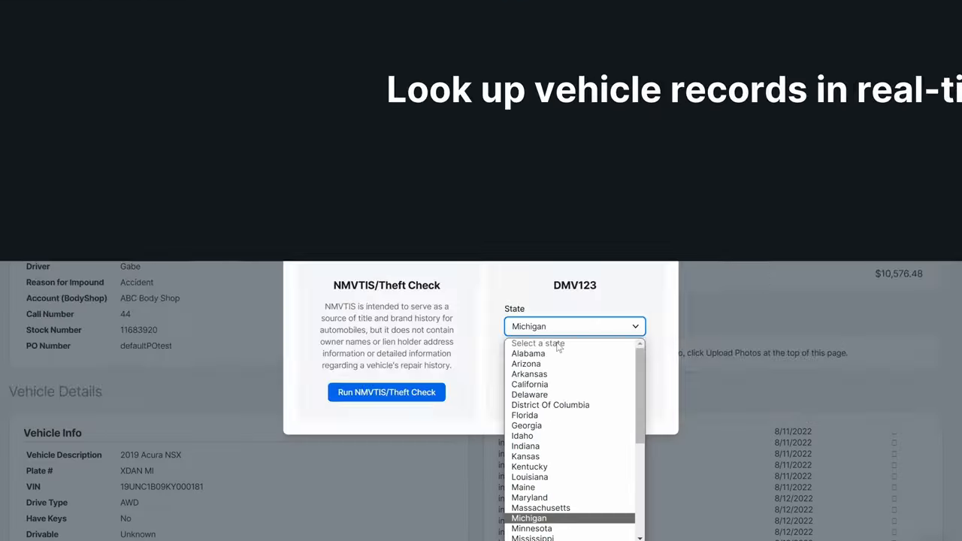
click(529, 517)
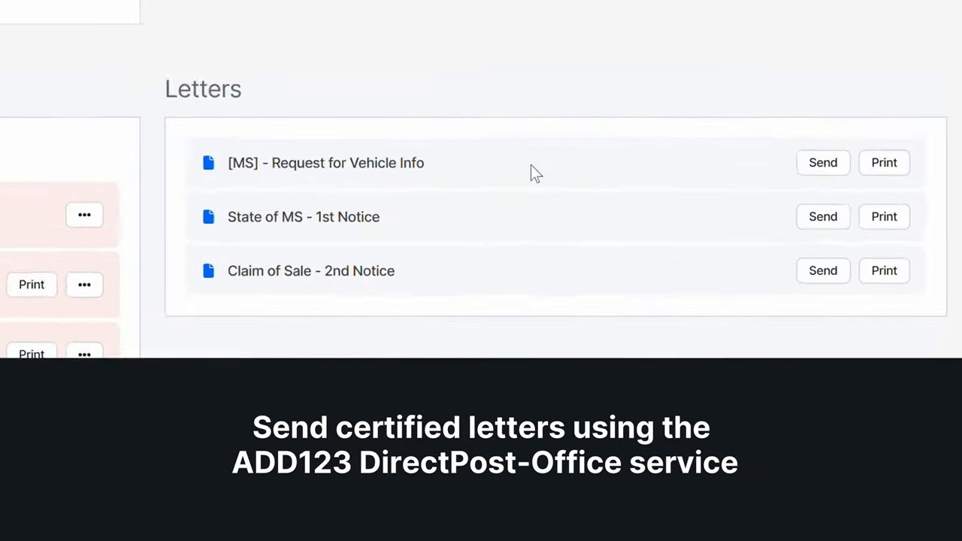
click(822, 162)
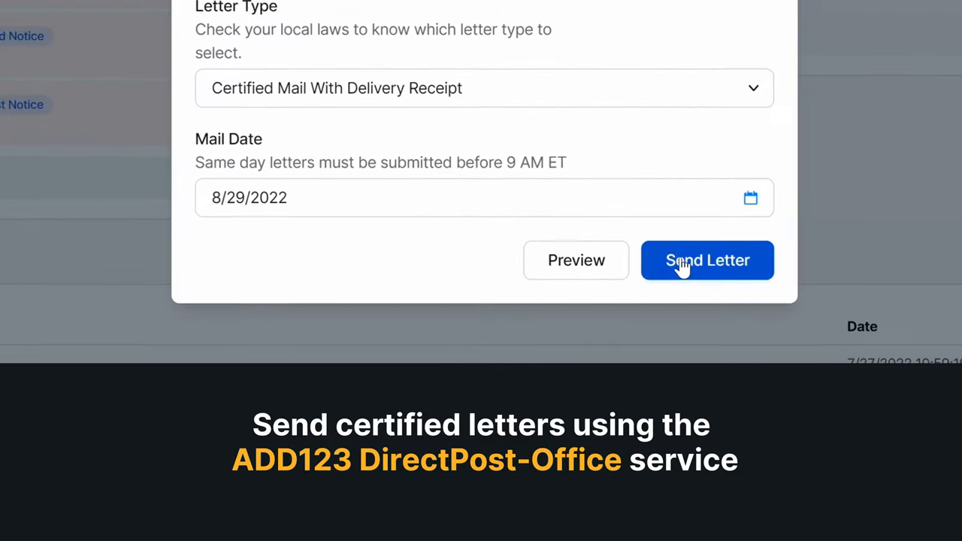
click(707, 260)
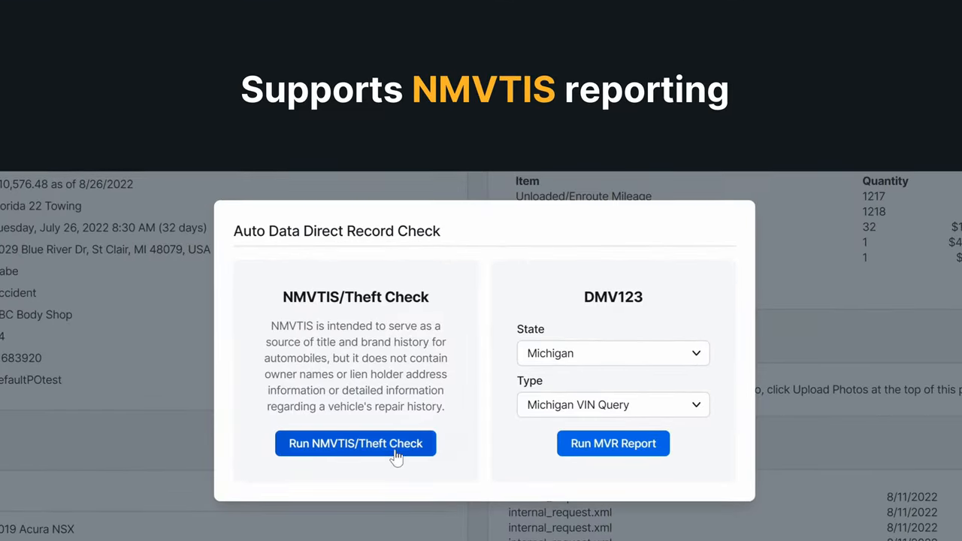
click(355, 443)
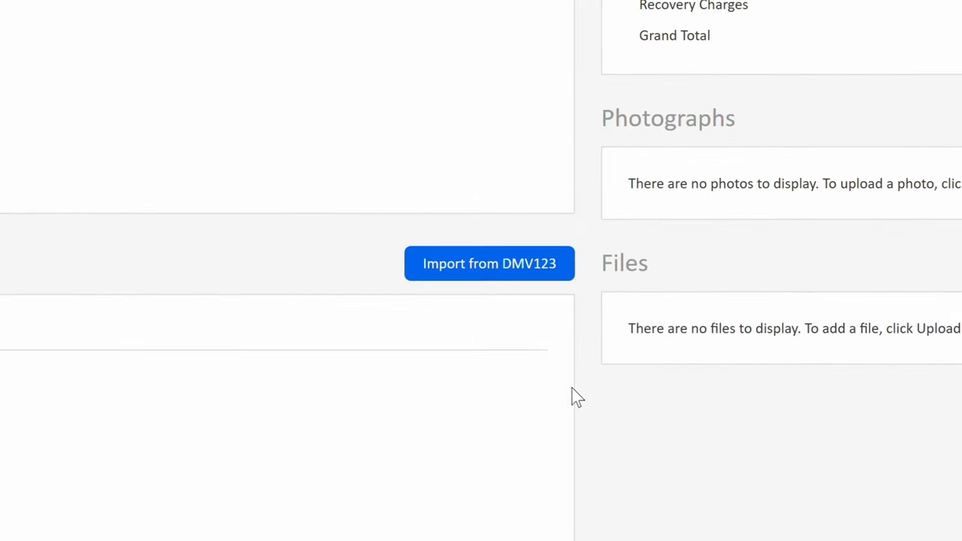
mouse_move(547, 282)
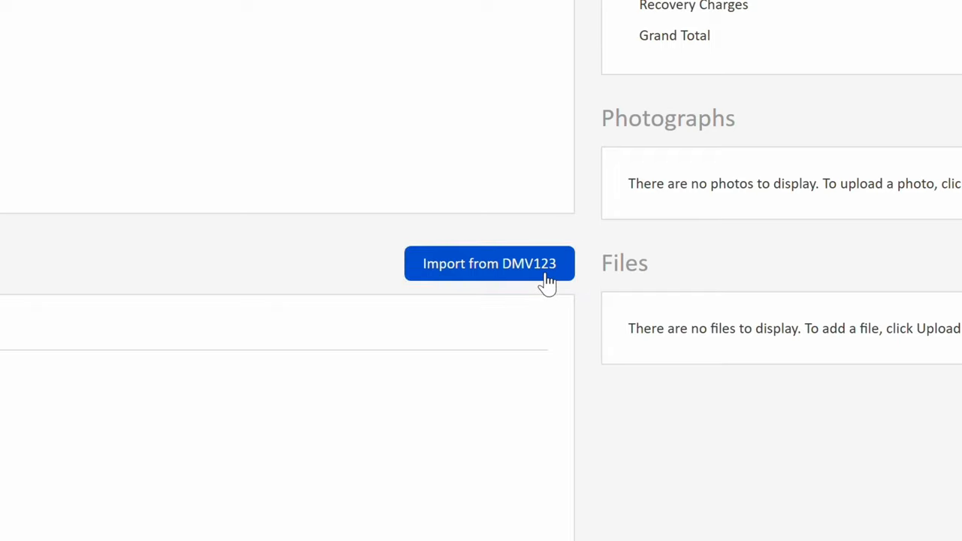
- Run the NMVTIS/theft check from the Auto Data Direct record check options
click(488, 263)
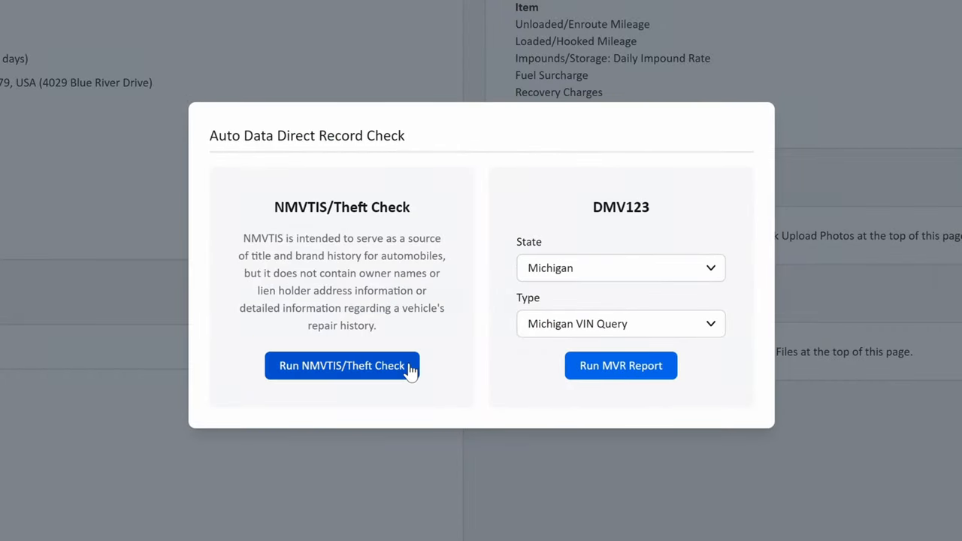
click(343, 365)
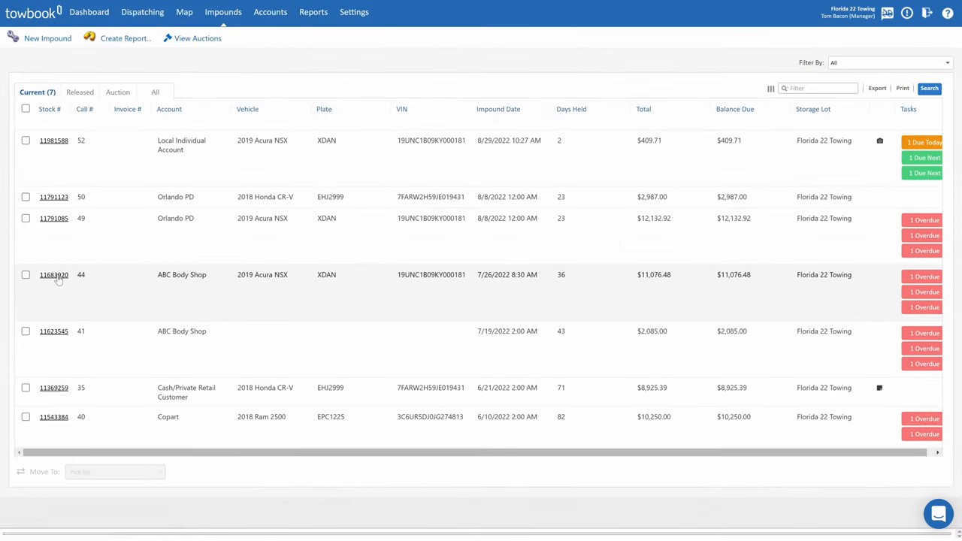
- Import impound 44's 2019 Acura NSX records via a Michigan VIN Query MVR report
click(54, 273)
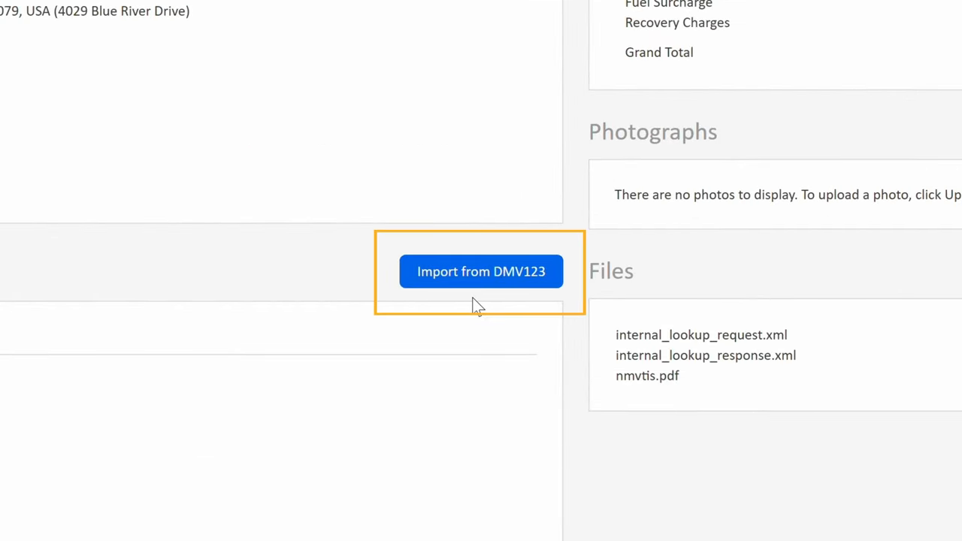
click(481, 270)
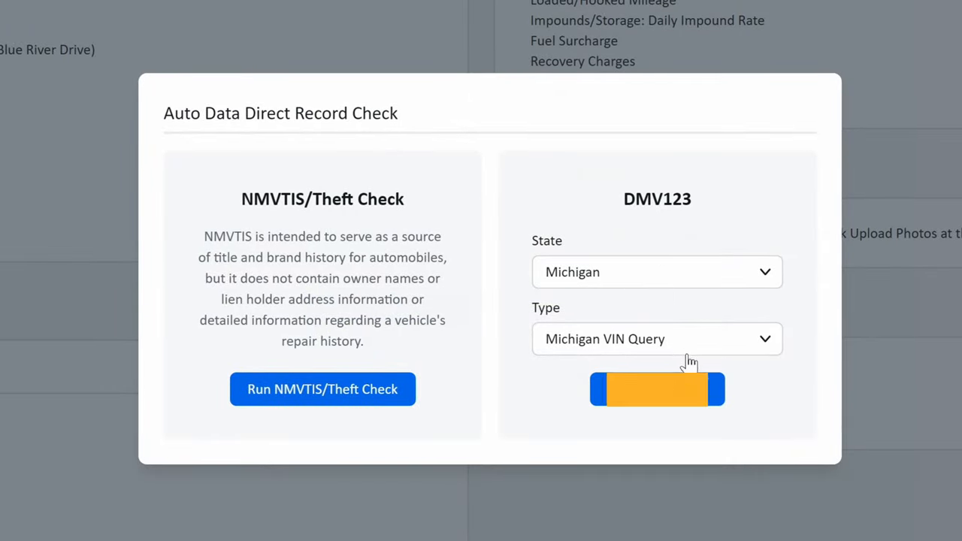
click(657, 390)
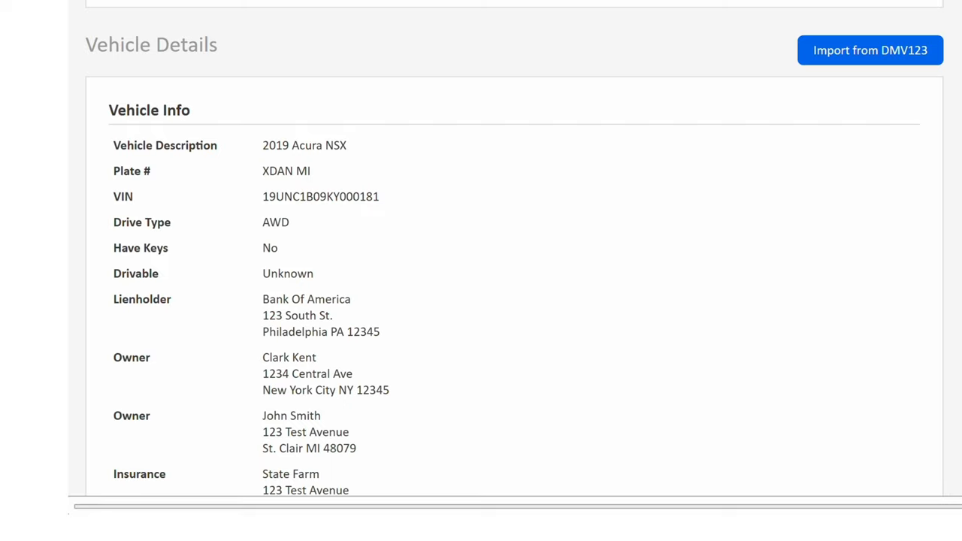
- Complete Notice of Claim and send its certified letter dated 8/31/2022 to all four contacts
scroll(down, 3)
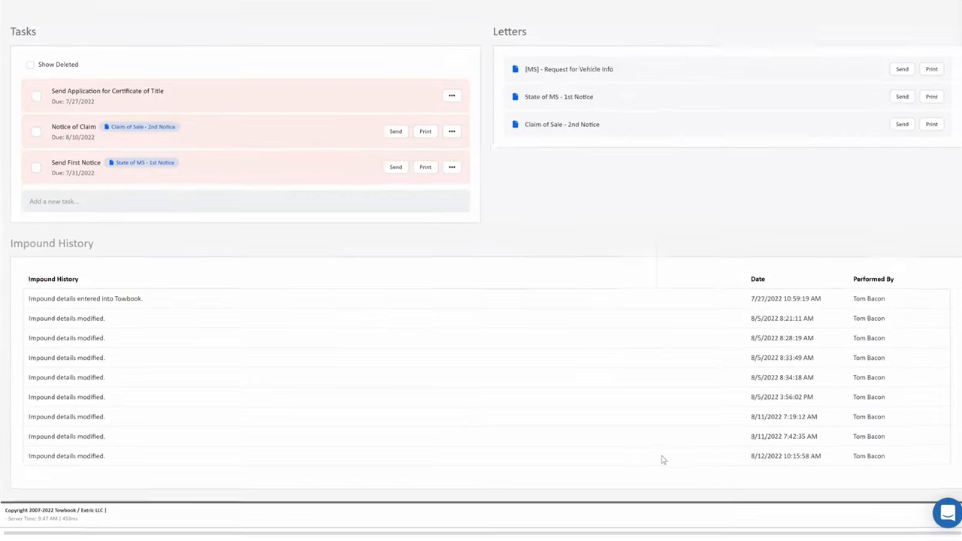
scroll(down, 3)
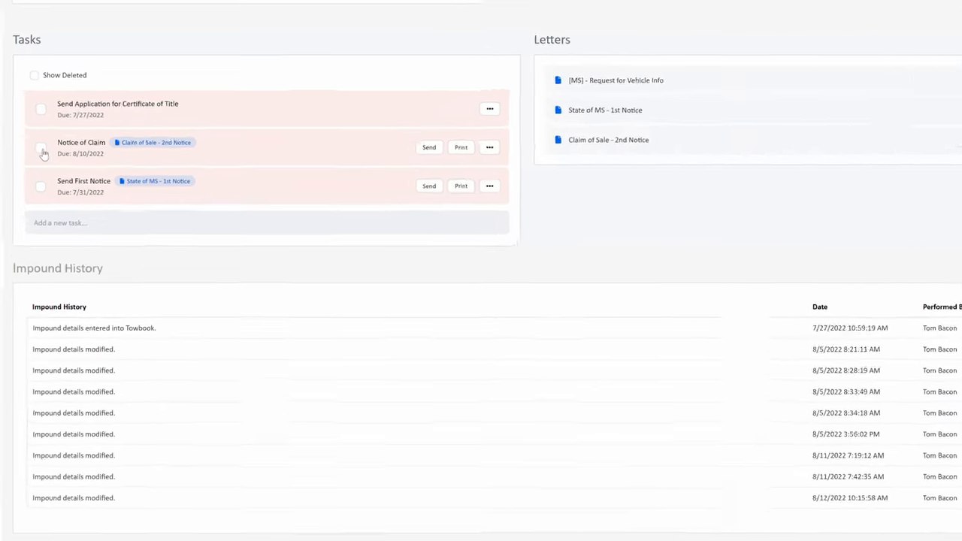
click(40, 147)
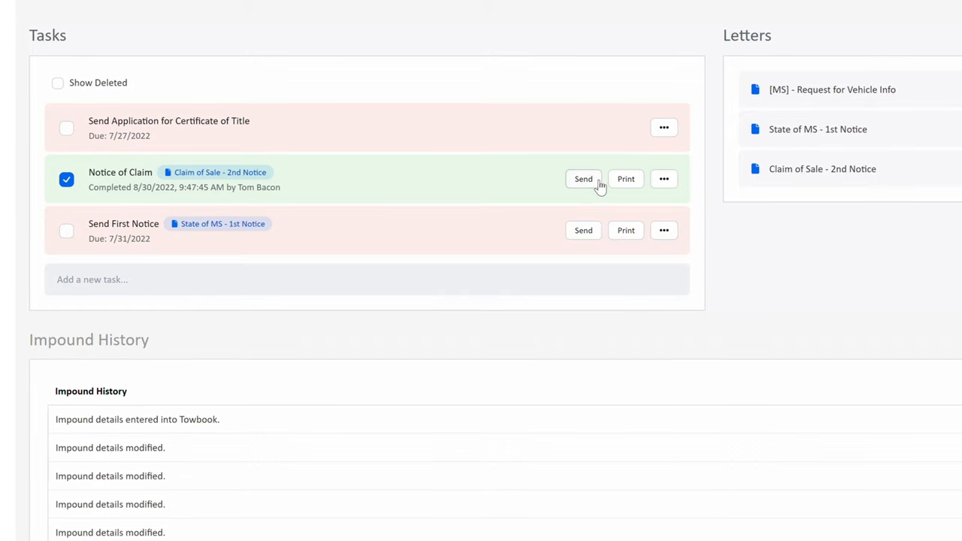
click(625, 179)
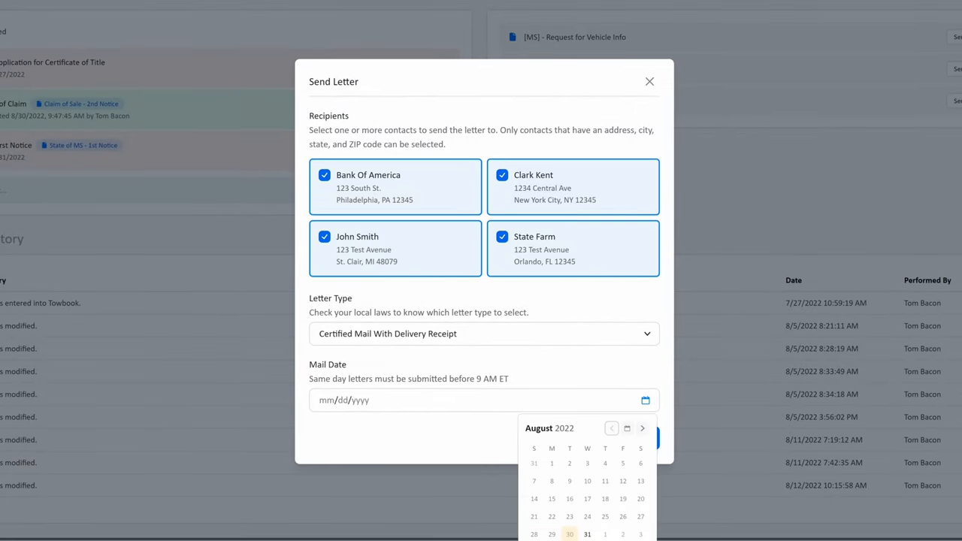
click(587, 534)
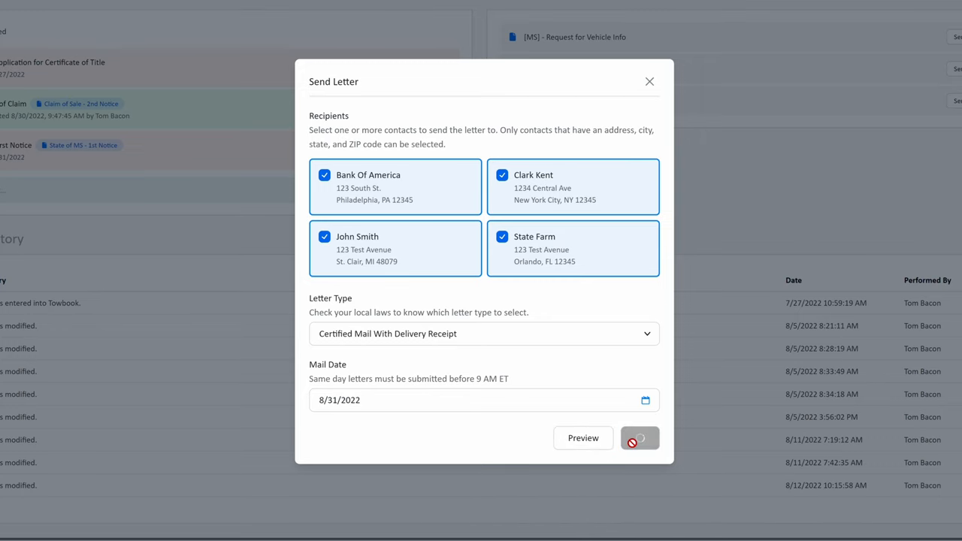
click(639, 440)
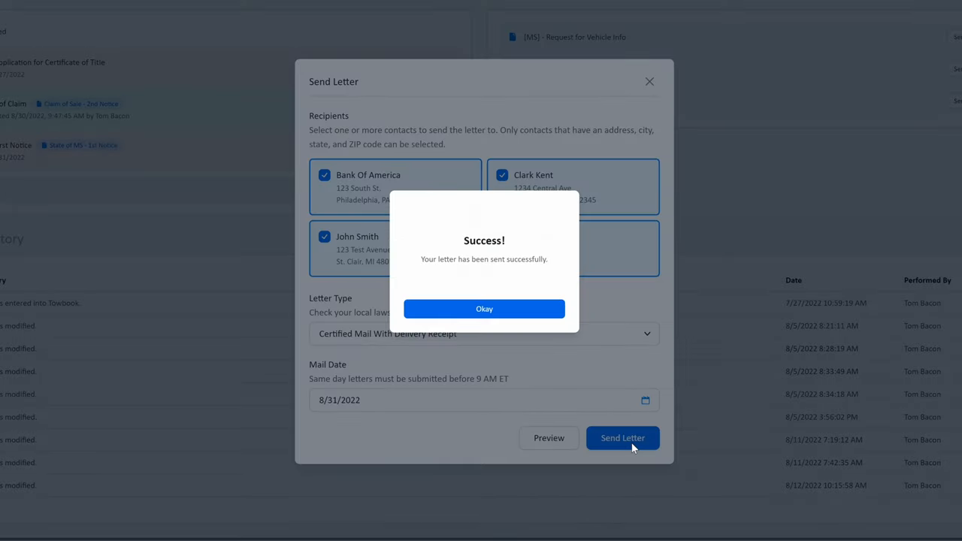
click(484, 310)
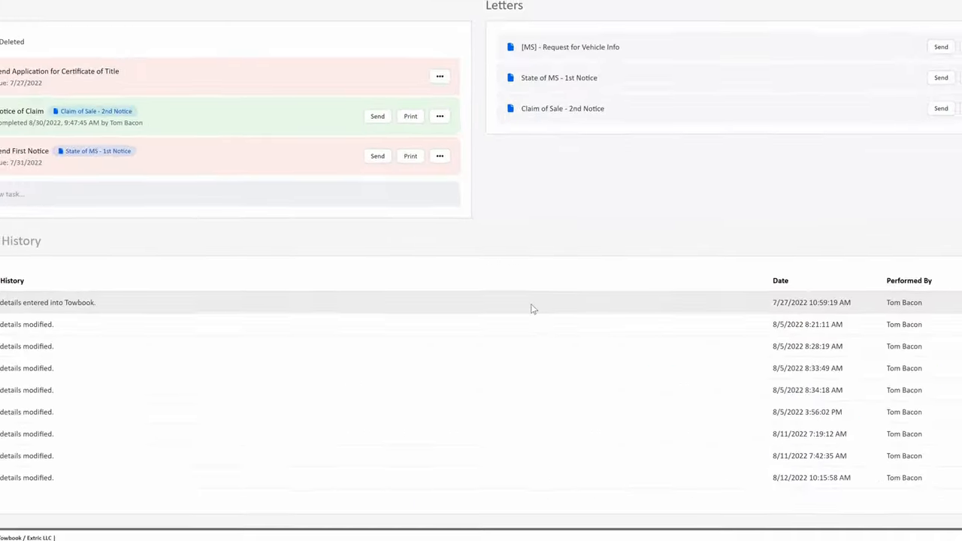
scroll(down, 3)
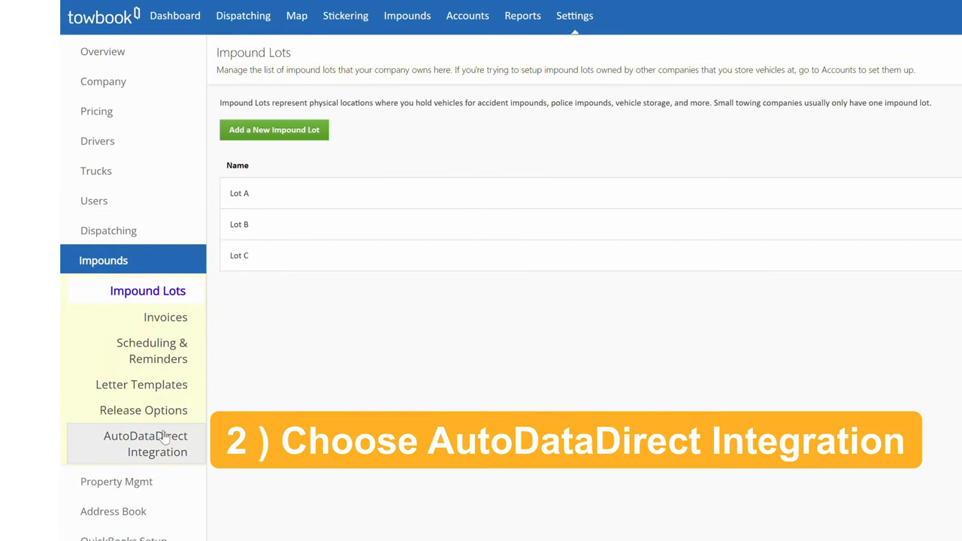
- Connect the existing ADD123 account from AutoDataDirect Integration settings and log in
click(144, 443)
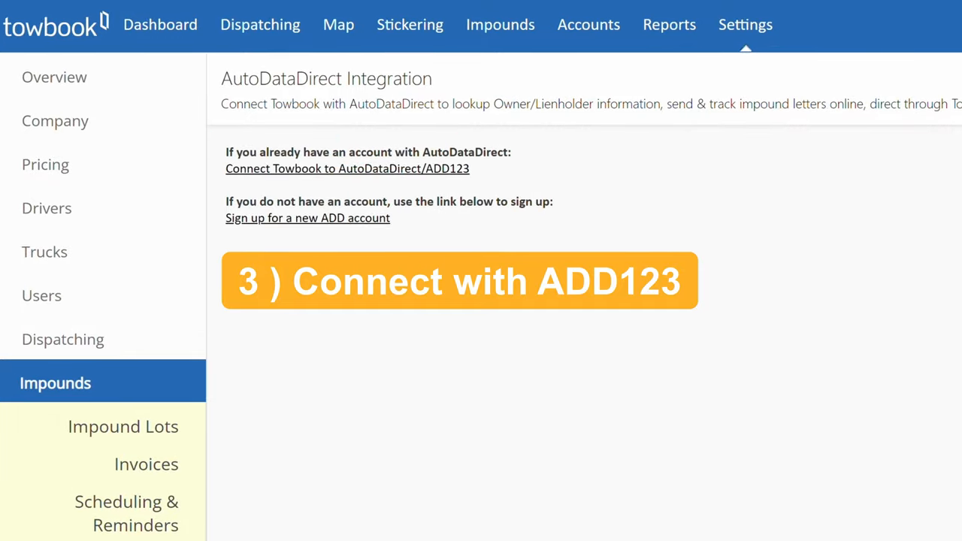
click(347, 169)
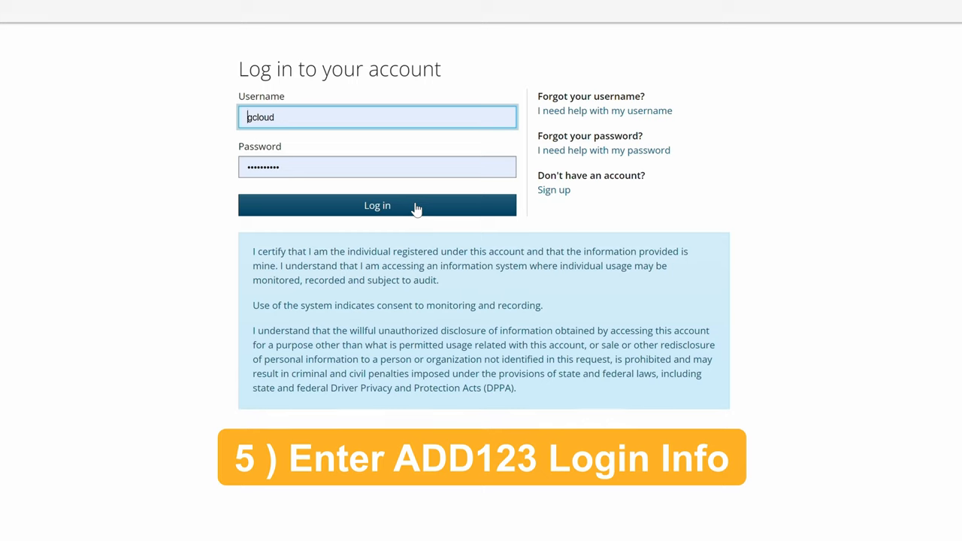
click(376, 205)
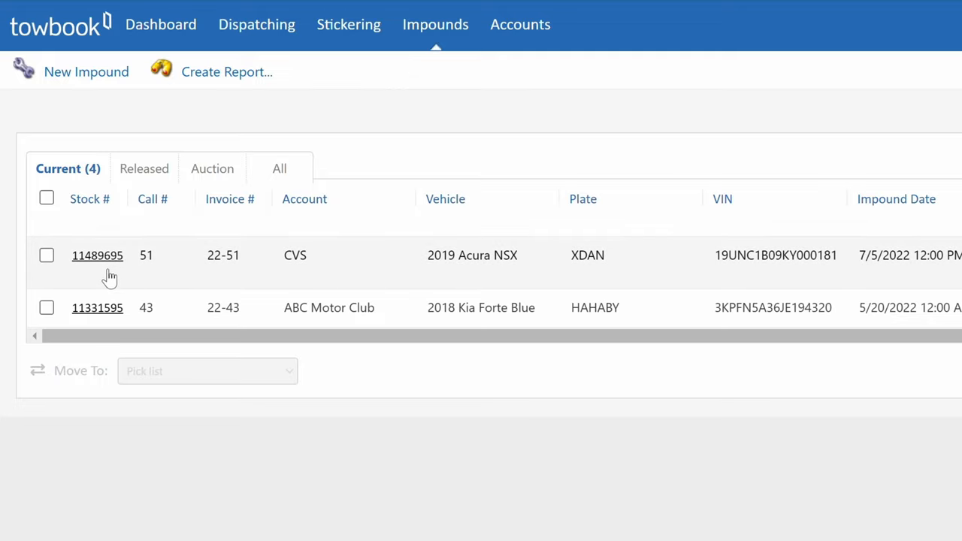
- Connect the existing ADD123 account from the 2019 Acura NSX impound and log in
click(96, 256)
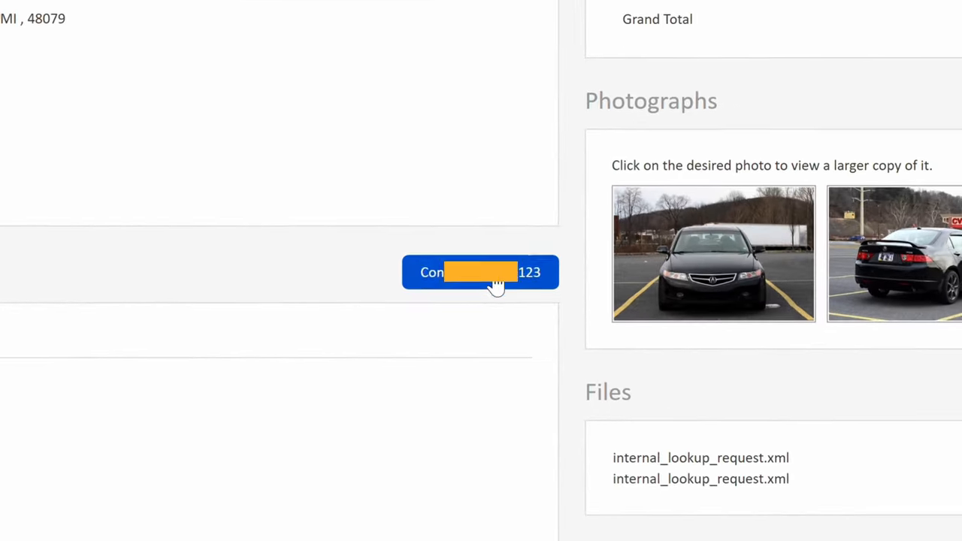
click(481, 272)
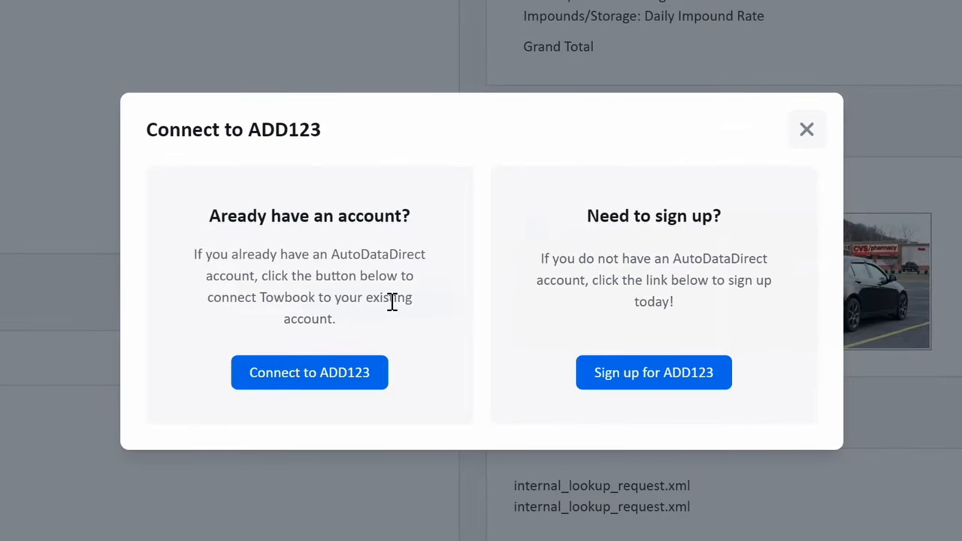
mouse_move(391, 307)
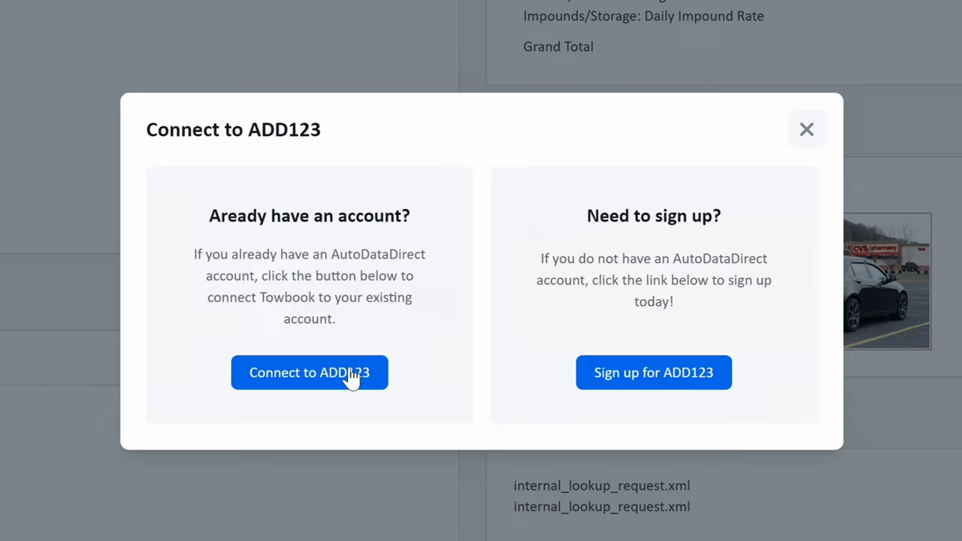
click(310, 373)
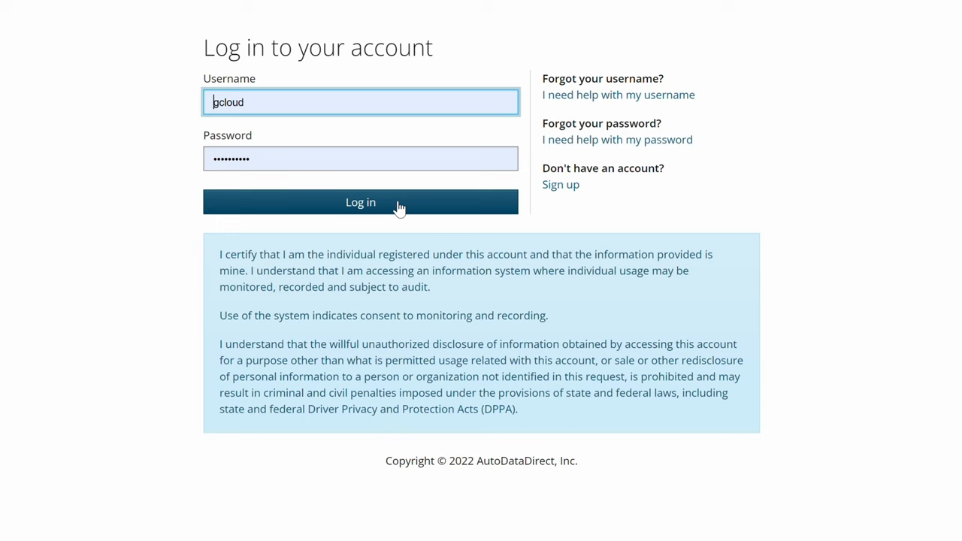
click(361, 201)
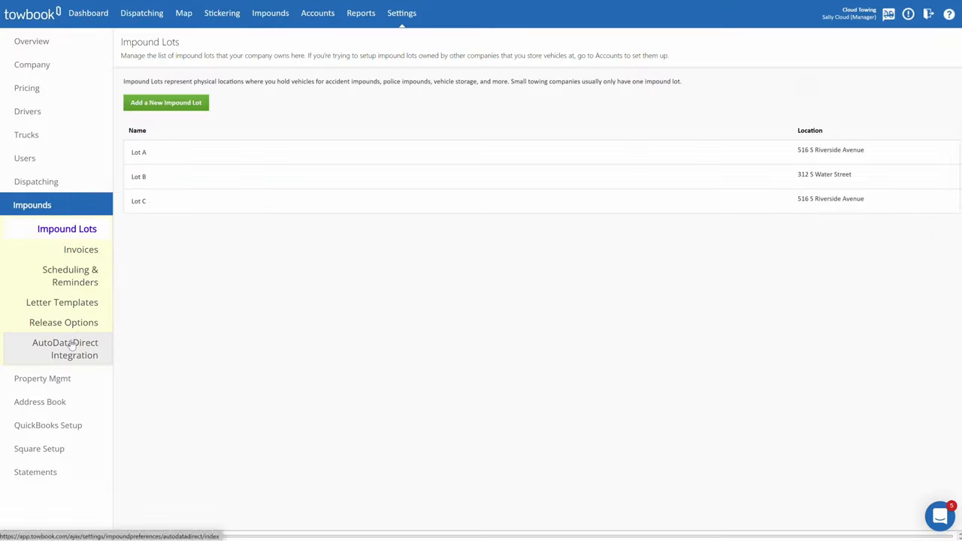
- Start a new ADD account sign-up with promotional code TOWBOOK prefilled
click(65, 348)
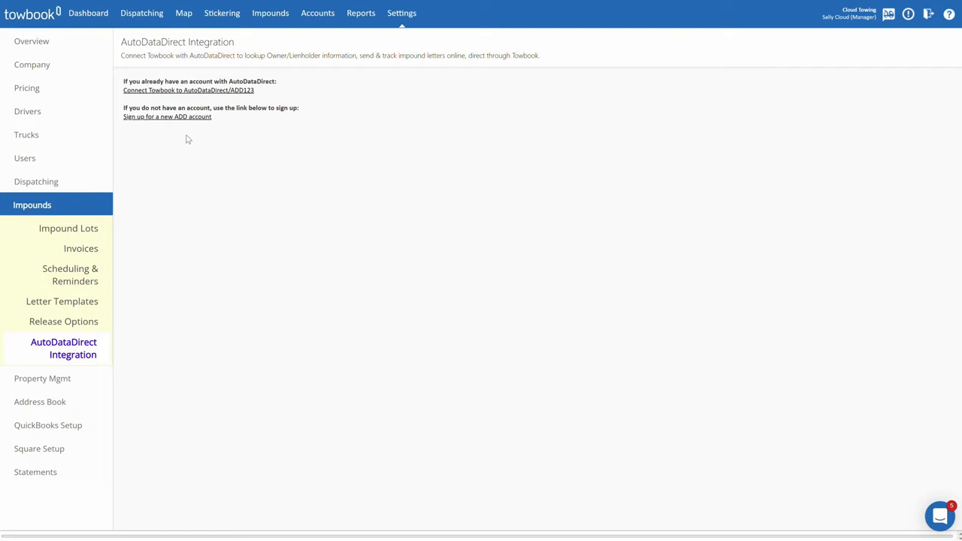
click(166, 117)
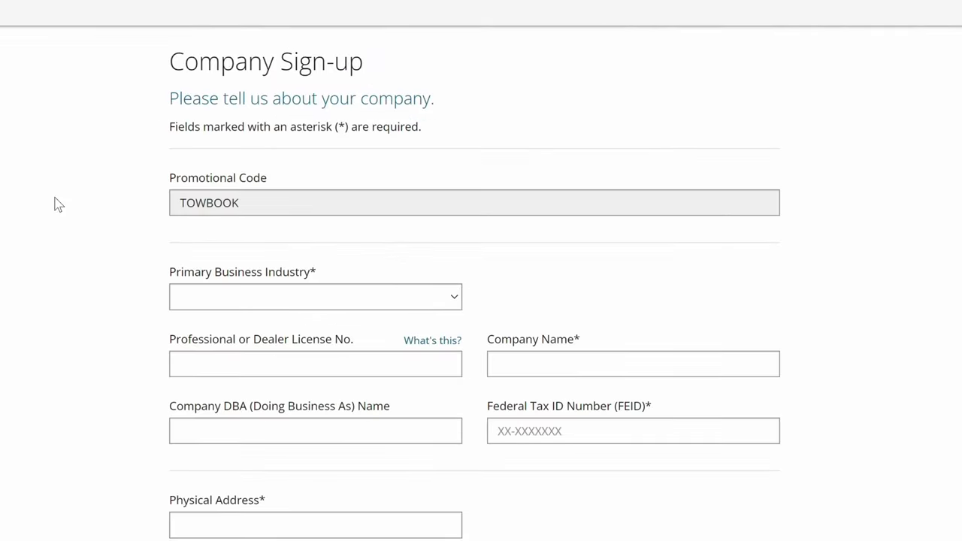